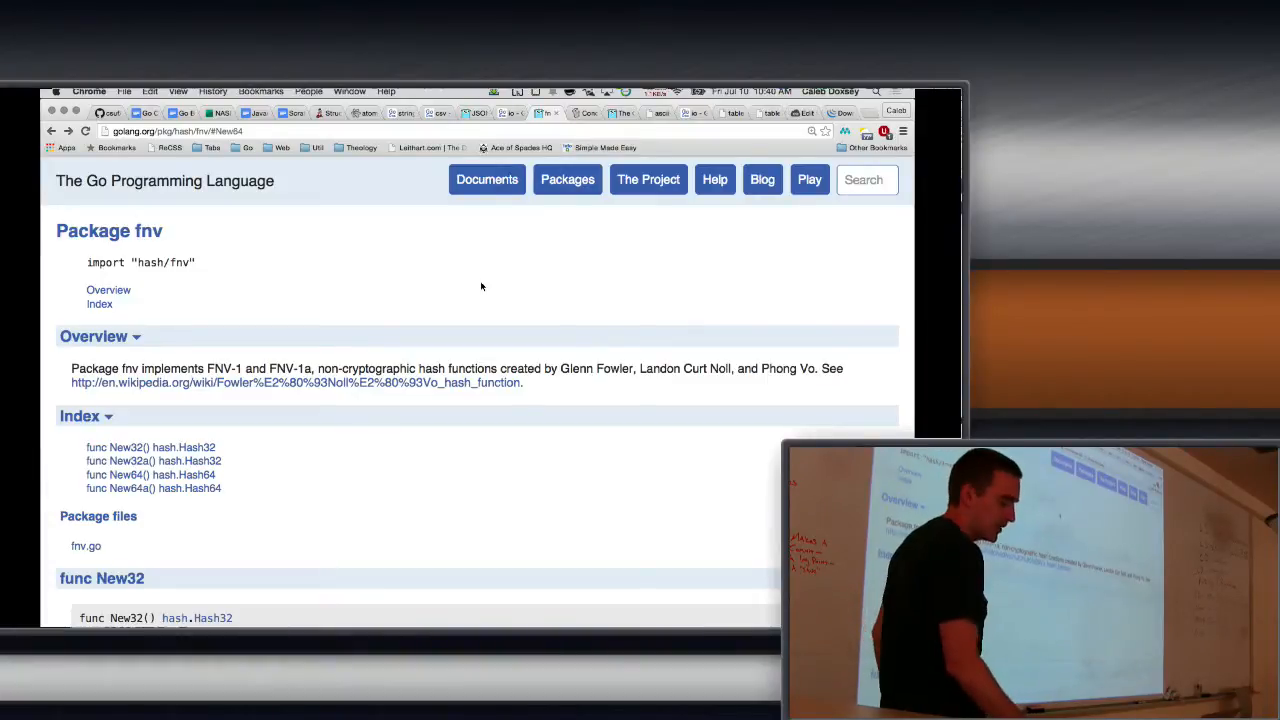
# Step: Create a new fnvsum folder inside the examples folder
pyautogui.click(178, 113)
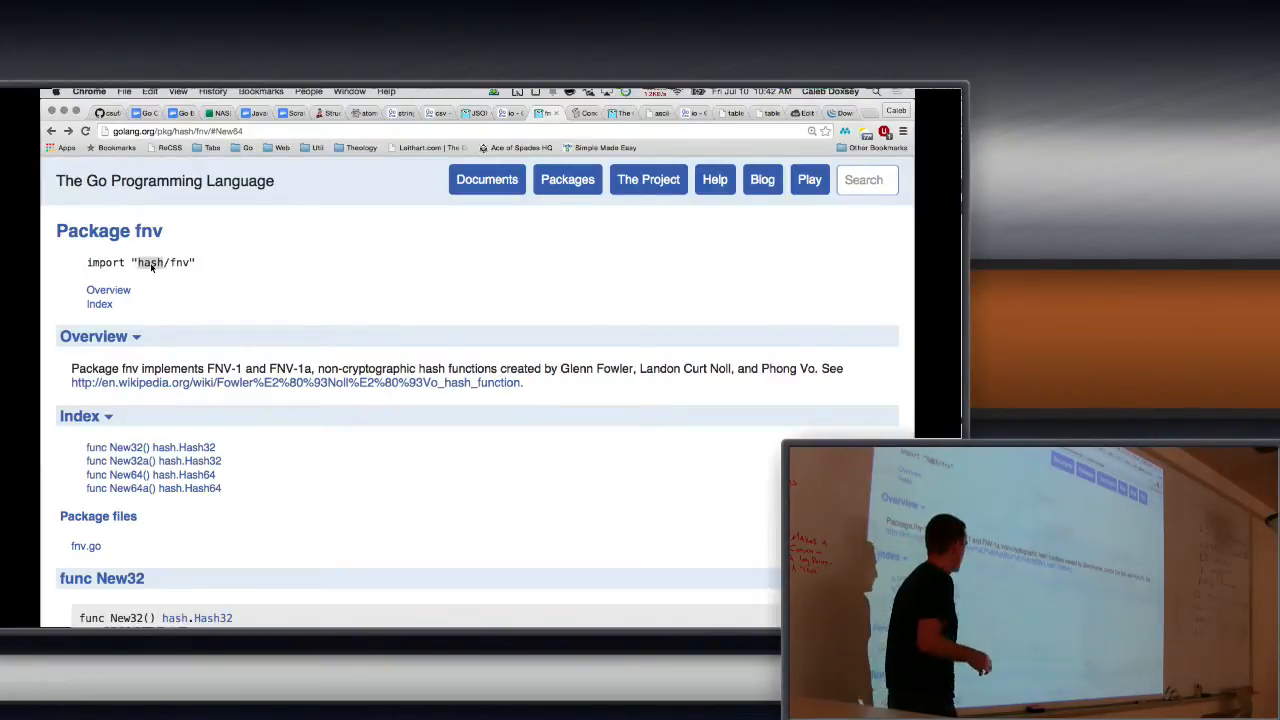
pyautogui.scroll(-3)
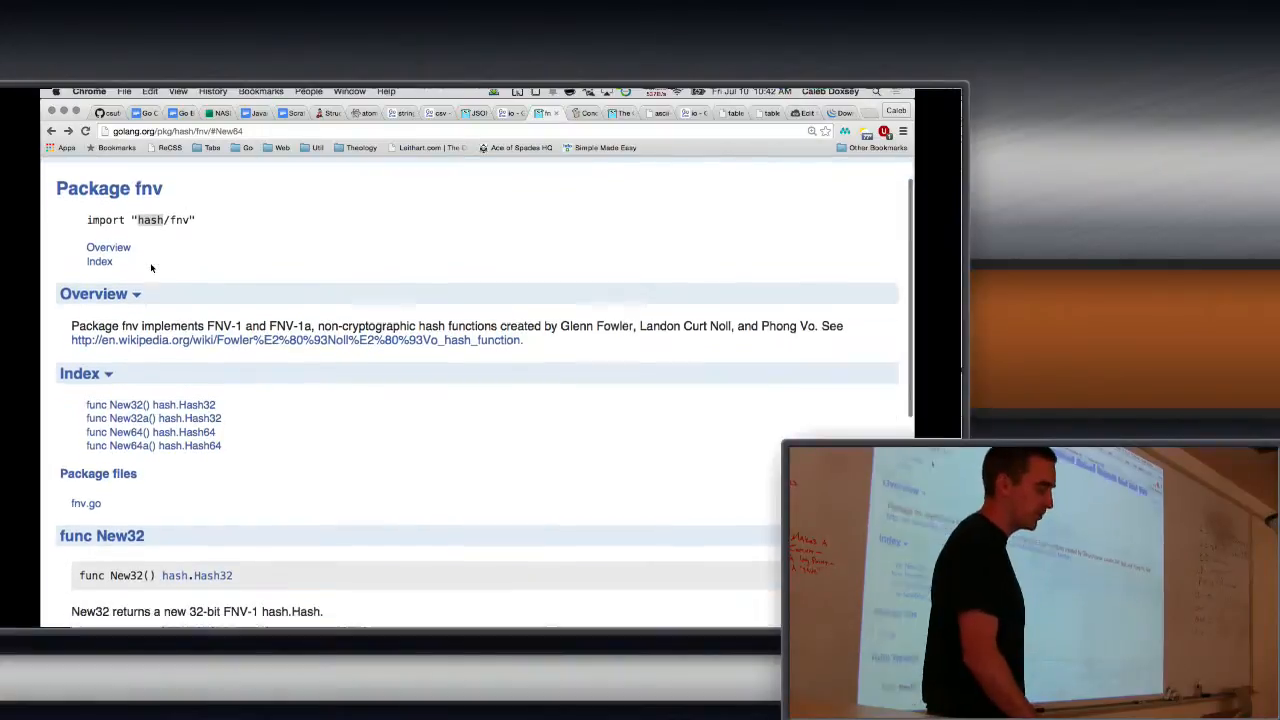
pyautogui.scroll(-3)
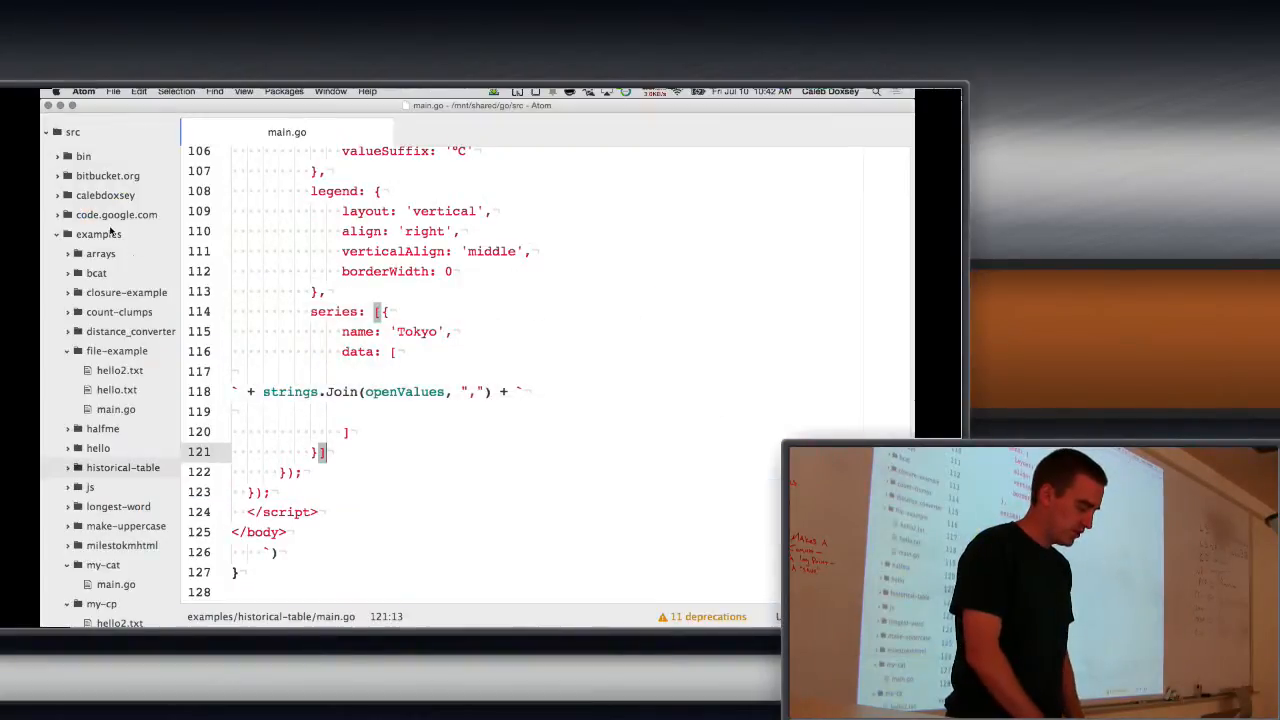
pyautogui.rightClick(98, 233)
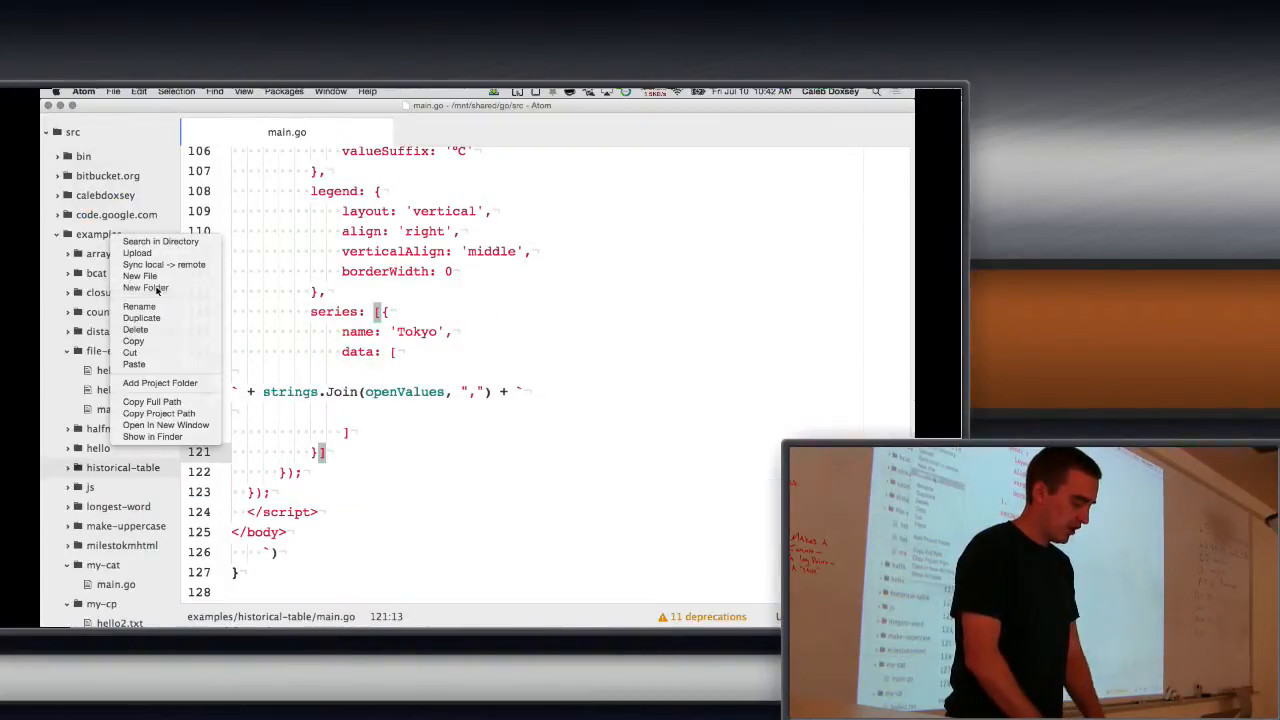
pyautogui.click(145, 288)
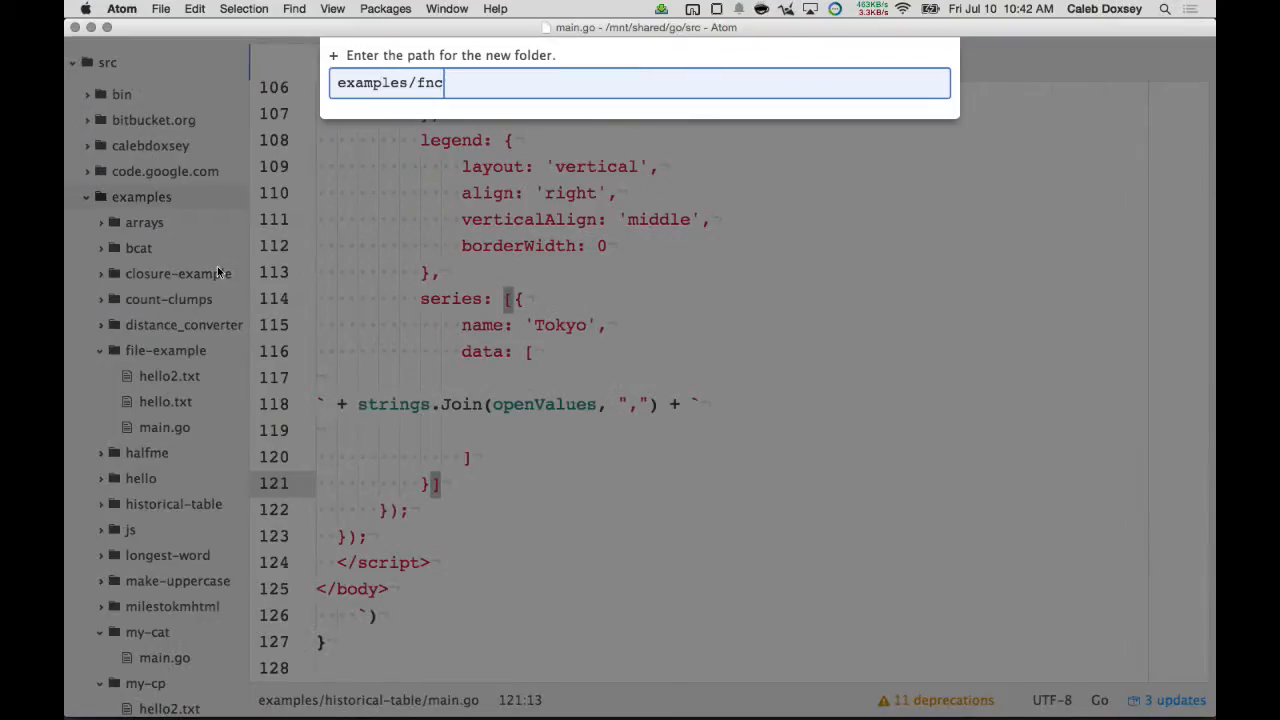
pyautogui.press('Enter')
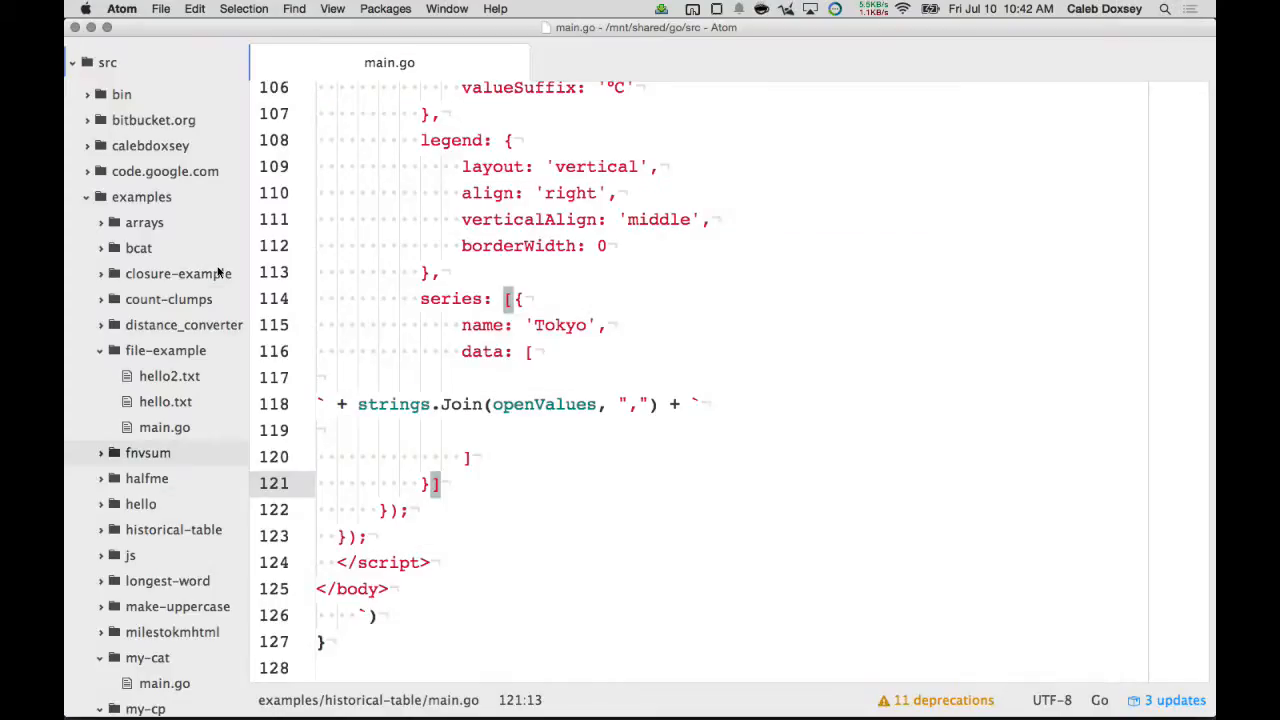
# Step: Create an empty main.go file inside examples/fnvsum
pyautogui.scroll(-3)
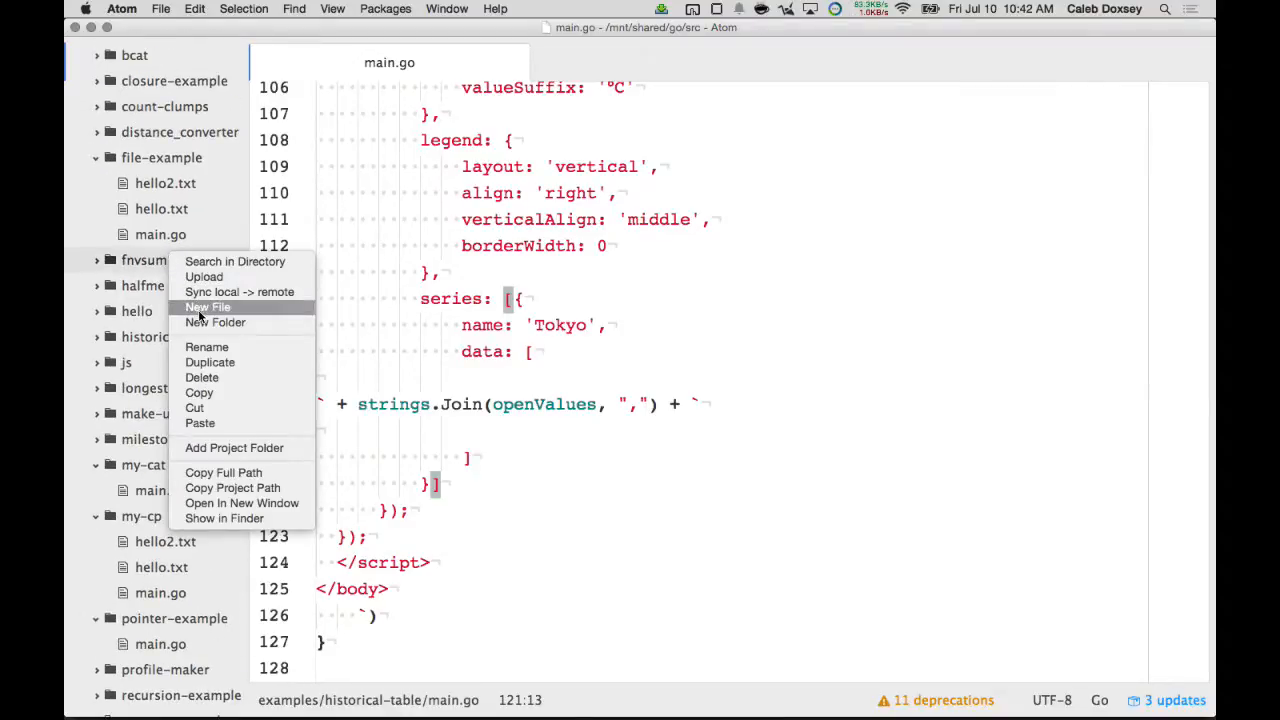
pyautogui.click(207, 307)
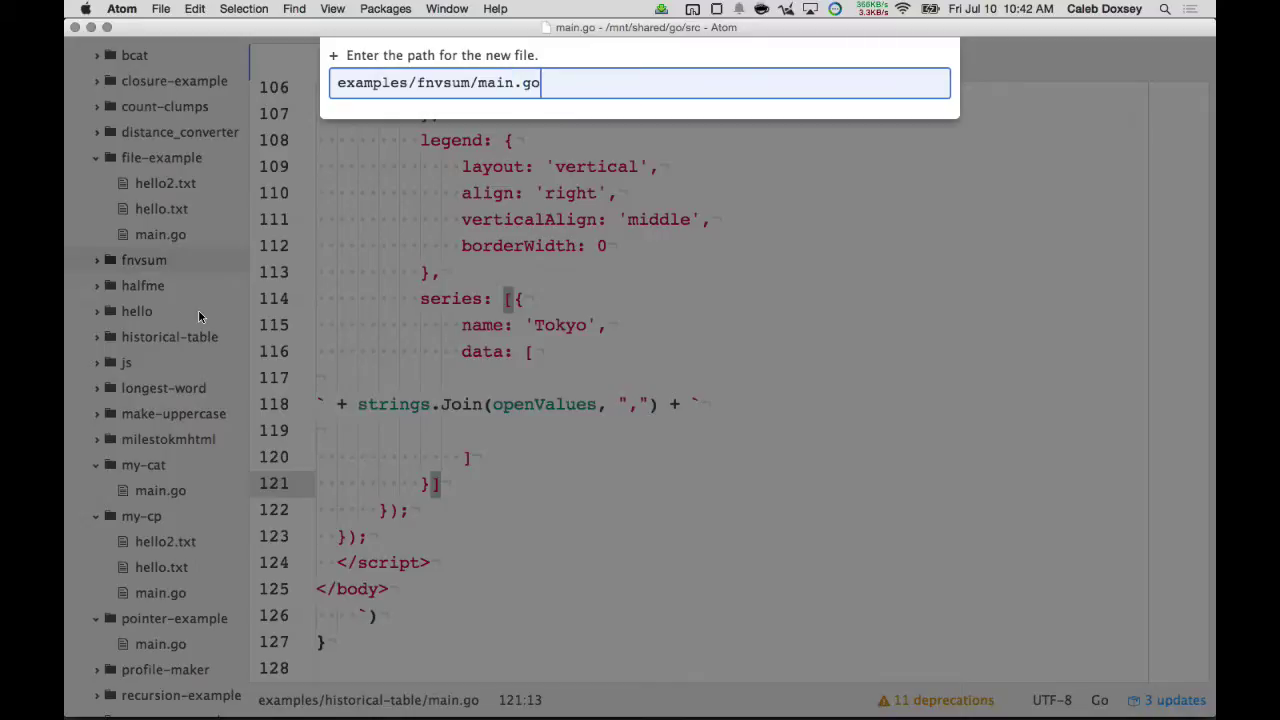
pyautogui.press('Enter')
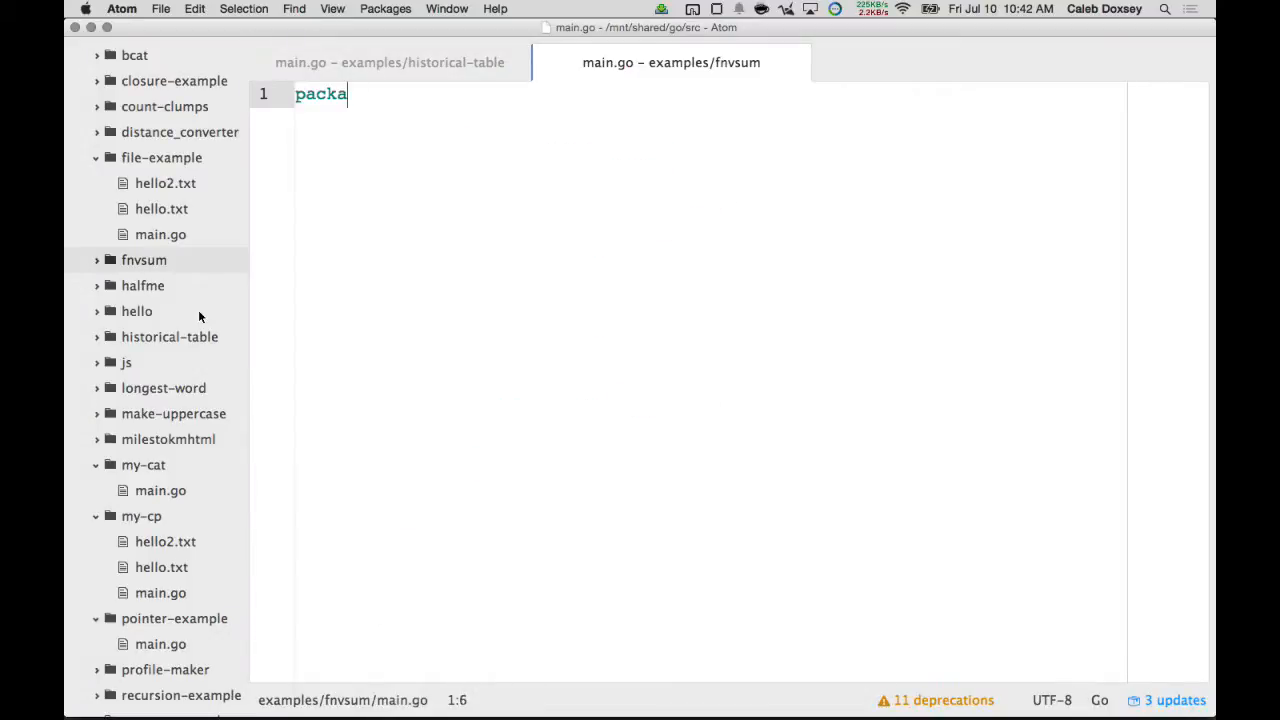
# Step: Write package main and paste historical-table's os.Open block, opening os.Args[1]
pyautogui.write('ge main')
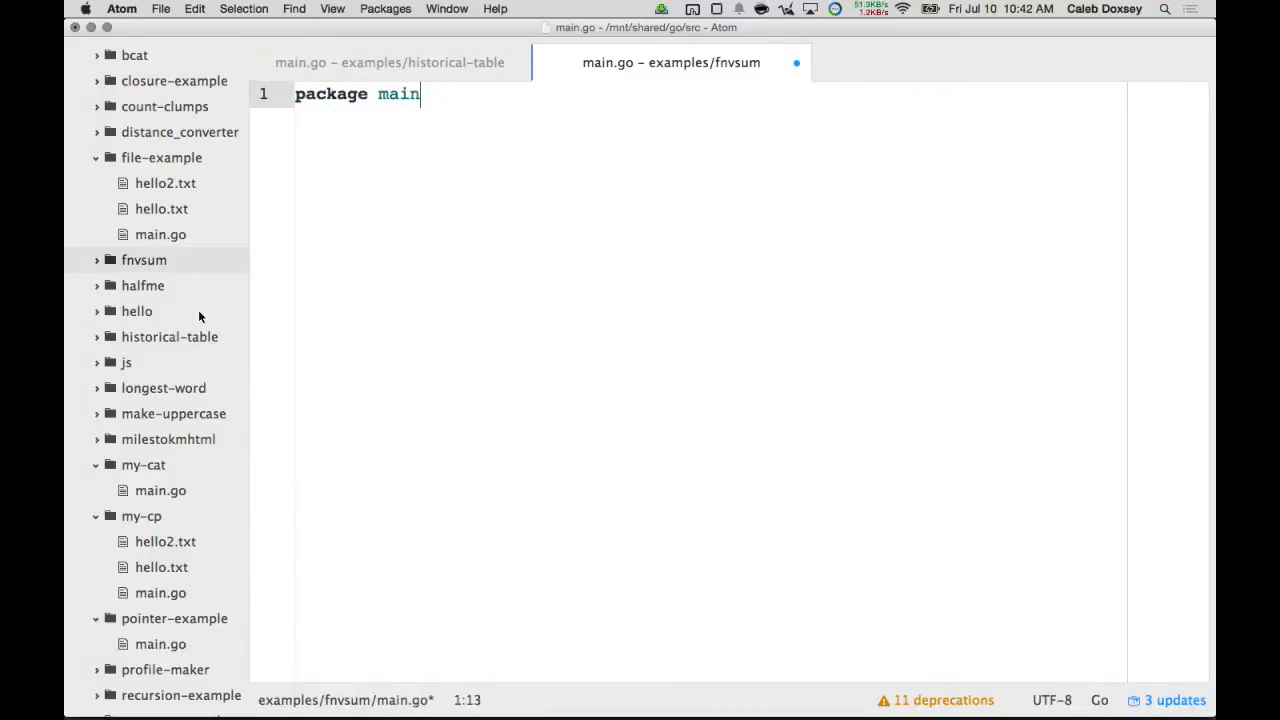
pyautogui.click(399, 62)
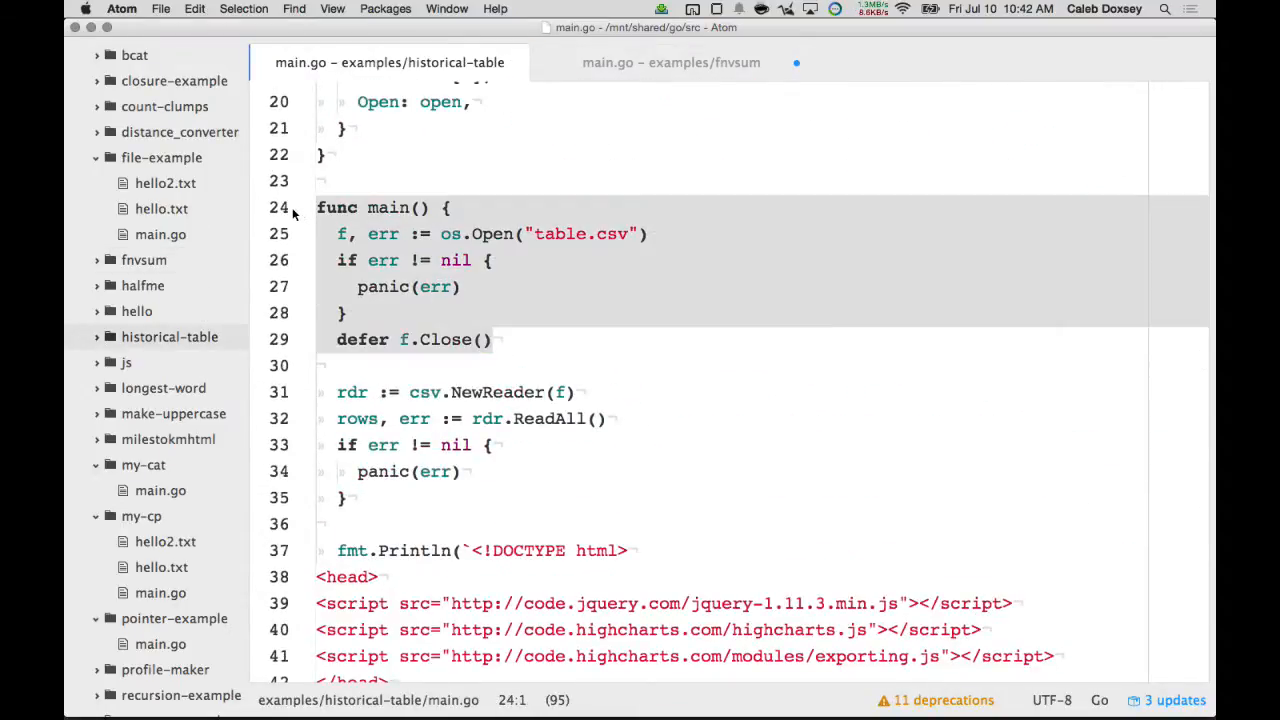
pyautogui.click(669, 62)
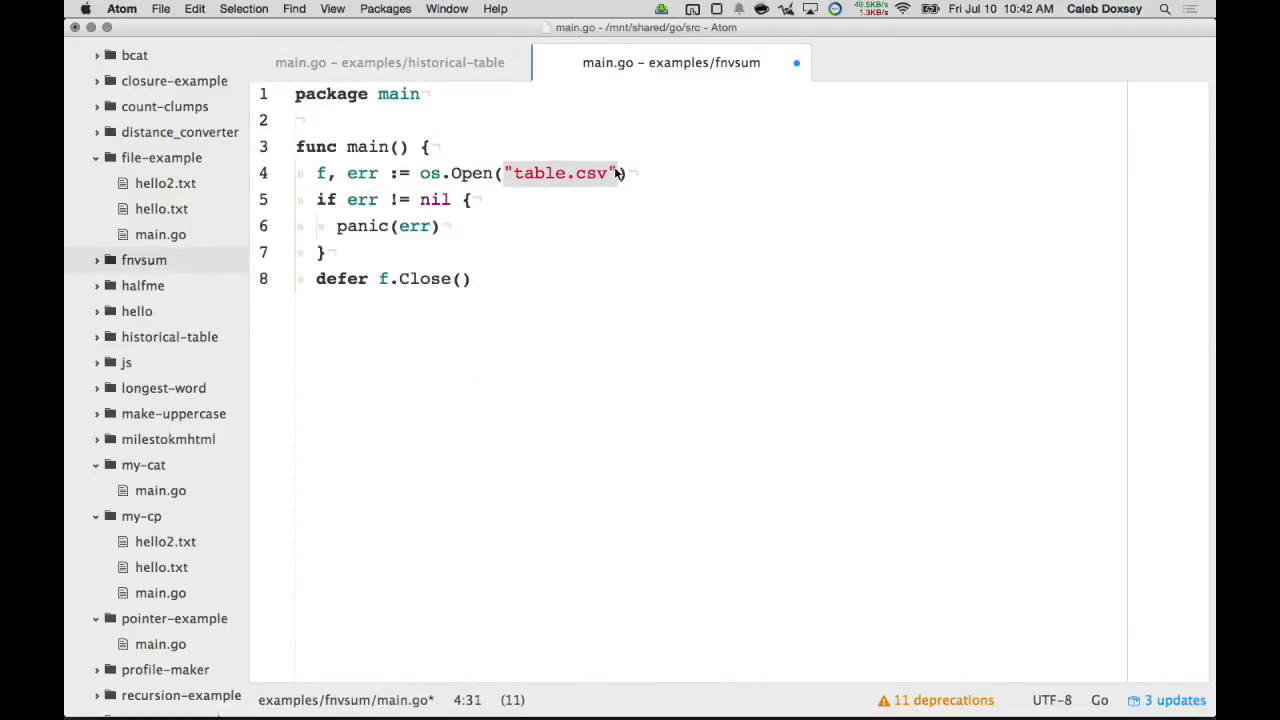
pyautogui.write('os.Args[1]')
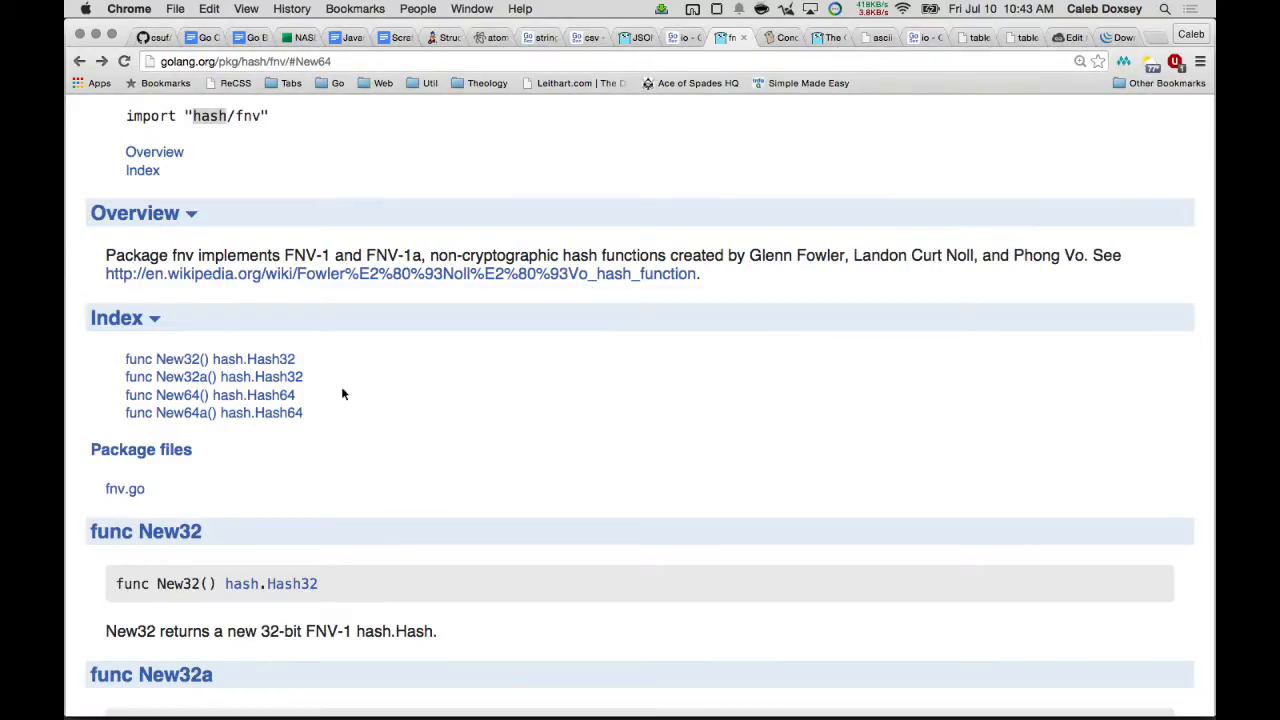
pyautogui.moveTo(244, 413)
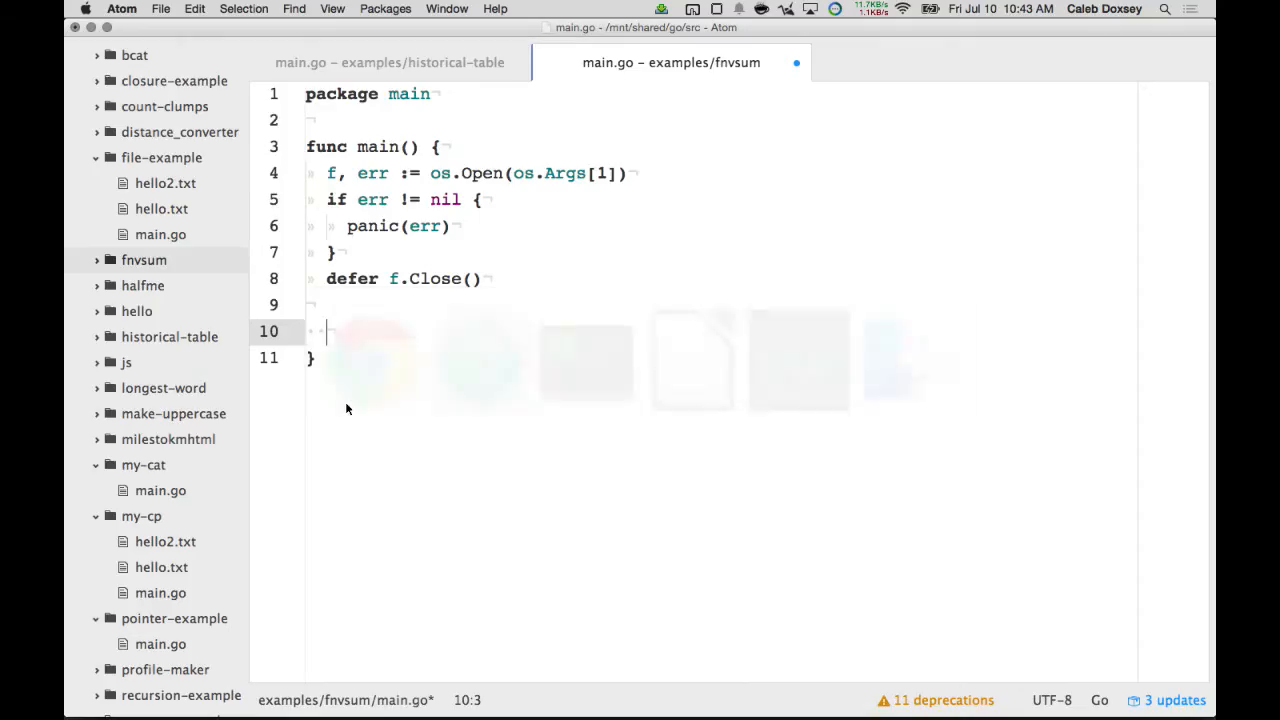
# Step: Start a fnv.New64() call and read the Hash64 and Hash interface docs
pyautogui.write('fnv.New')
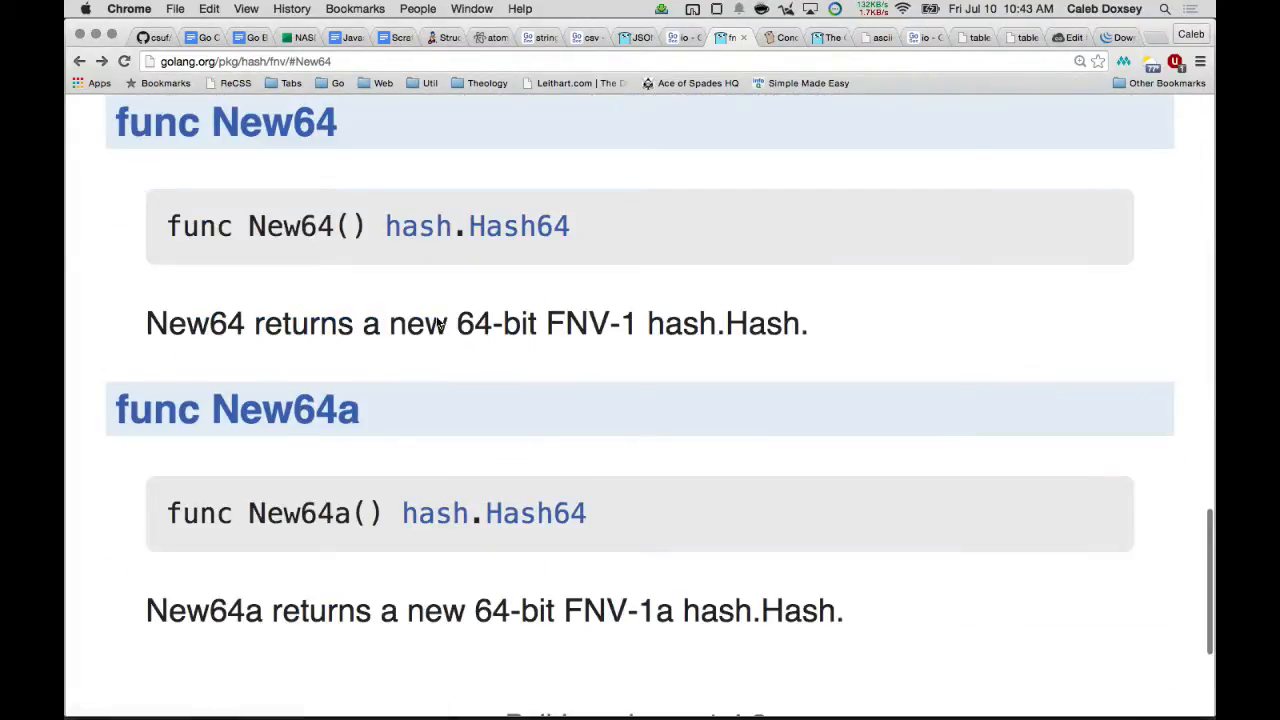
pyautogui.moveTo(519, 230)
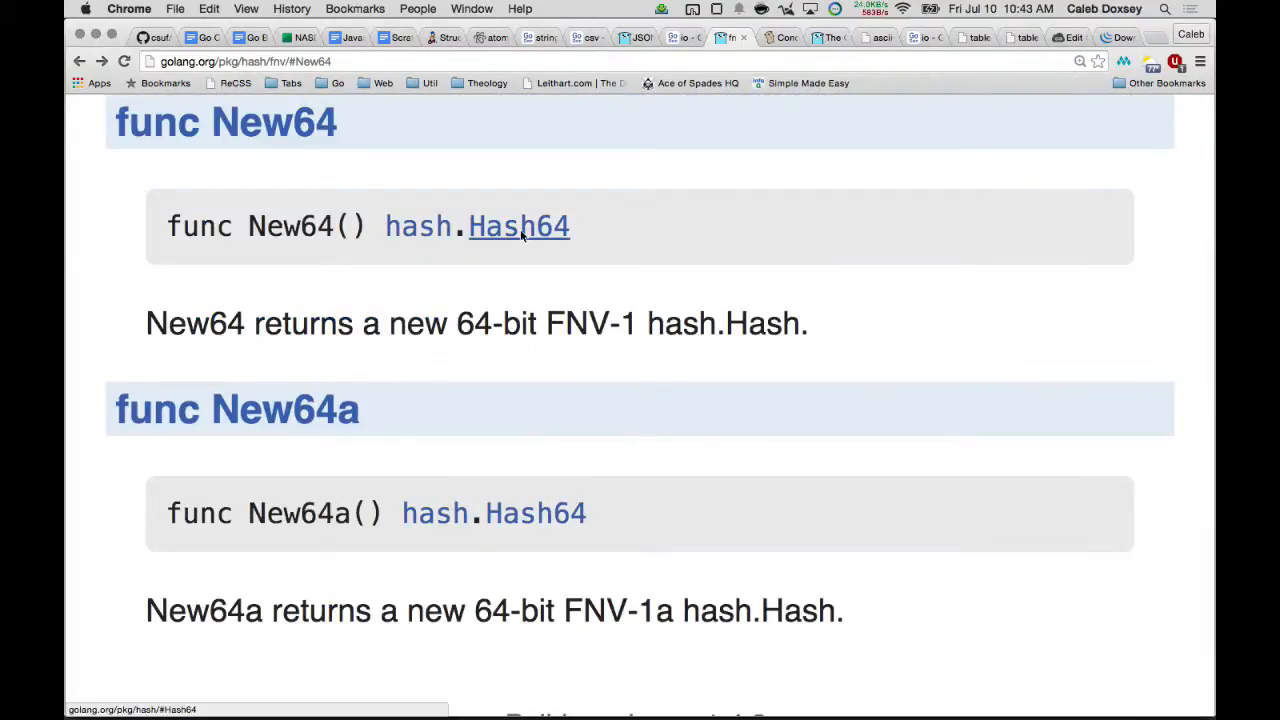
pyautogui.click(518, 226)
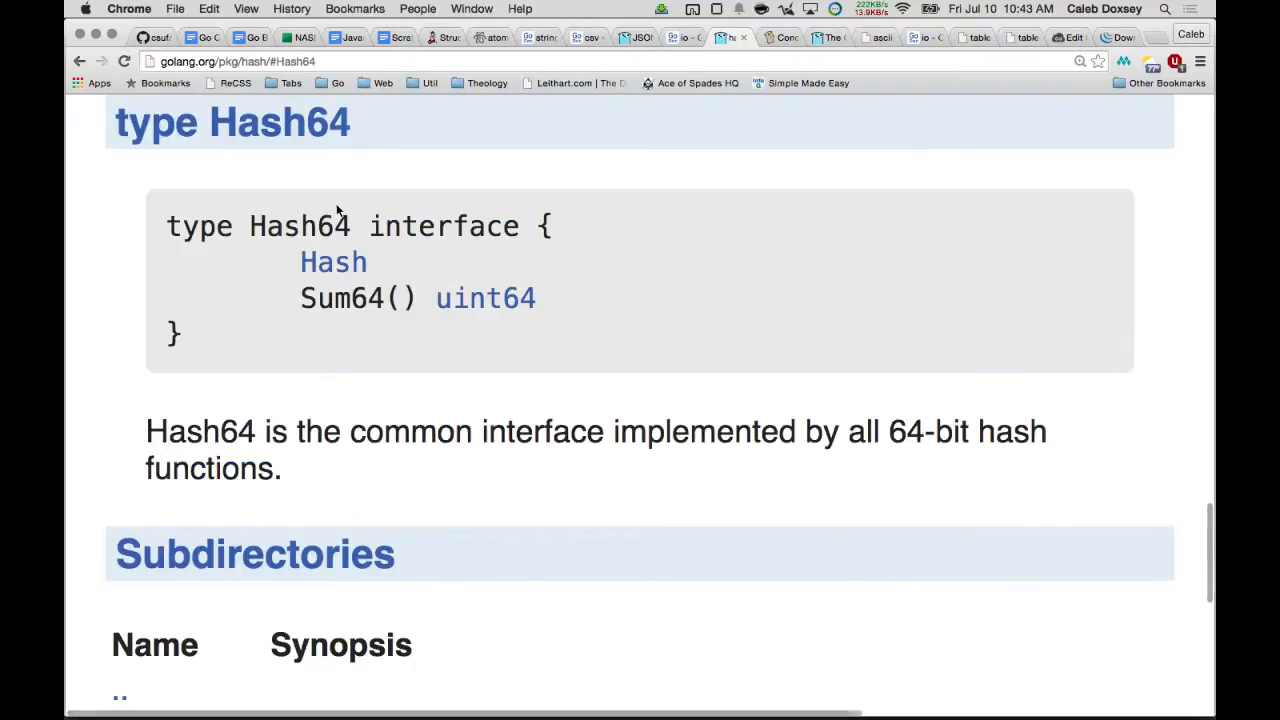
pyautogui.moveTo(406, 241)
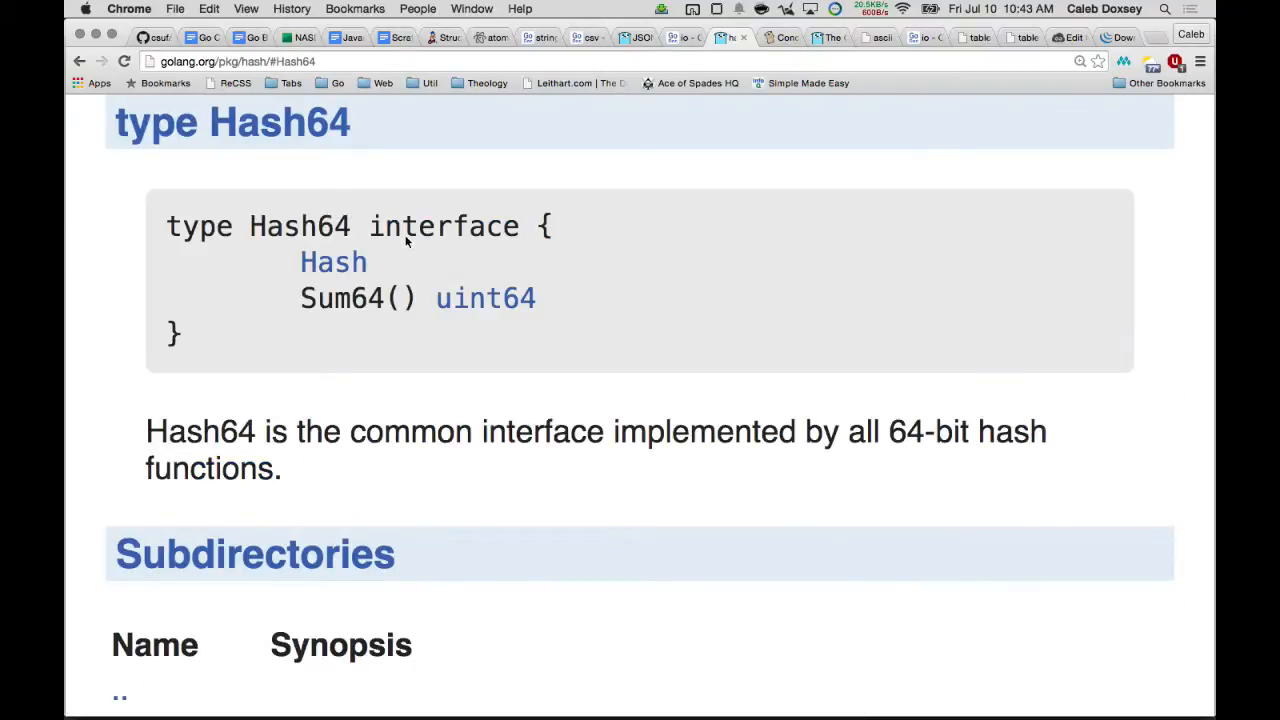
pyautogui.doubleClick(340, 298)
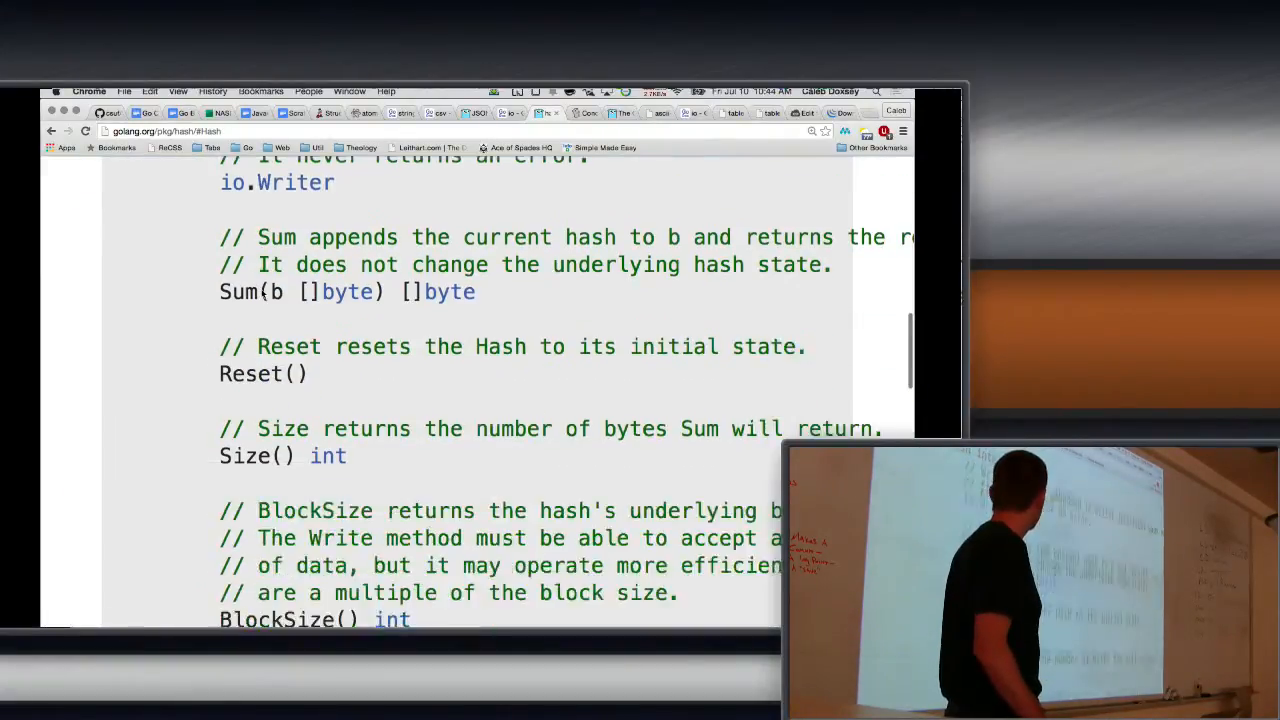
pyautogui.scroll(-3)
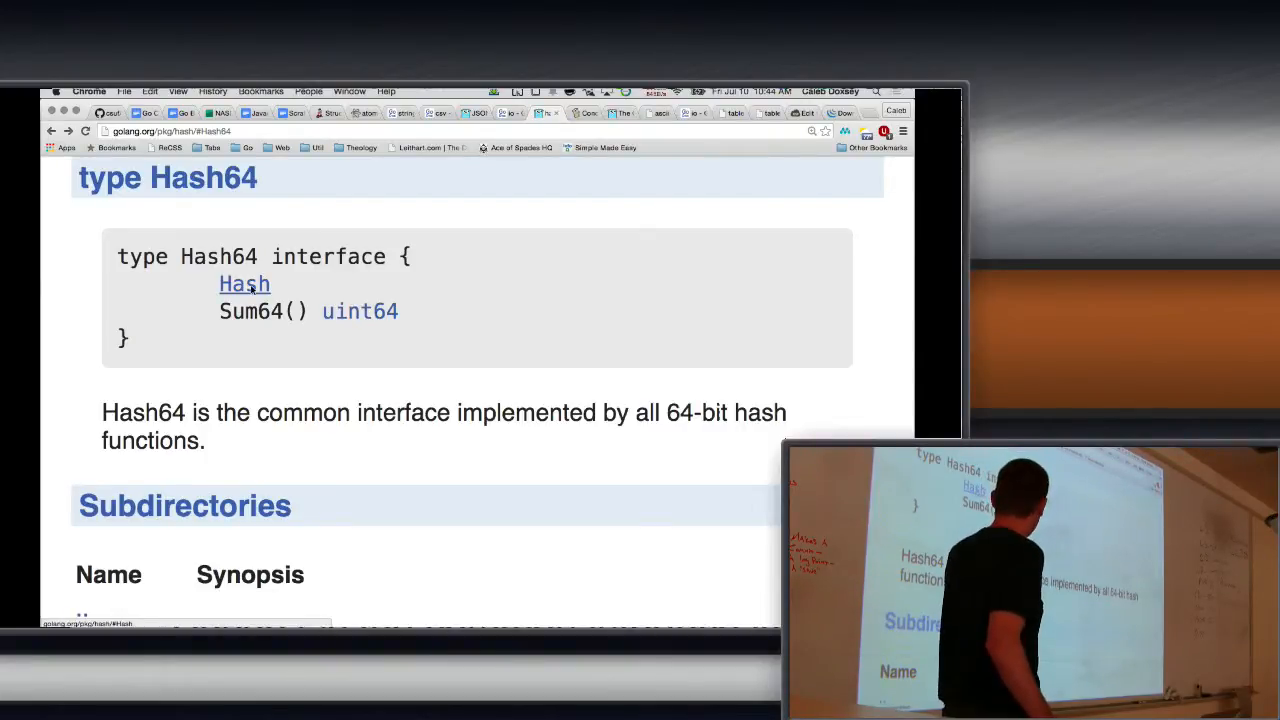
pyautogui.click(244, 284)
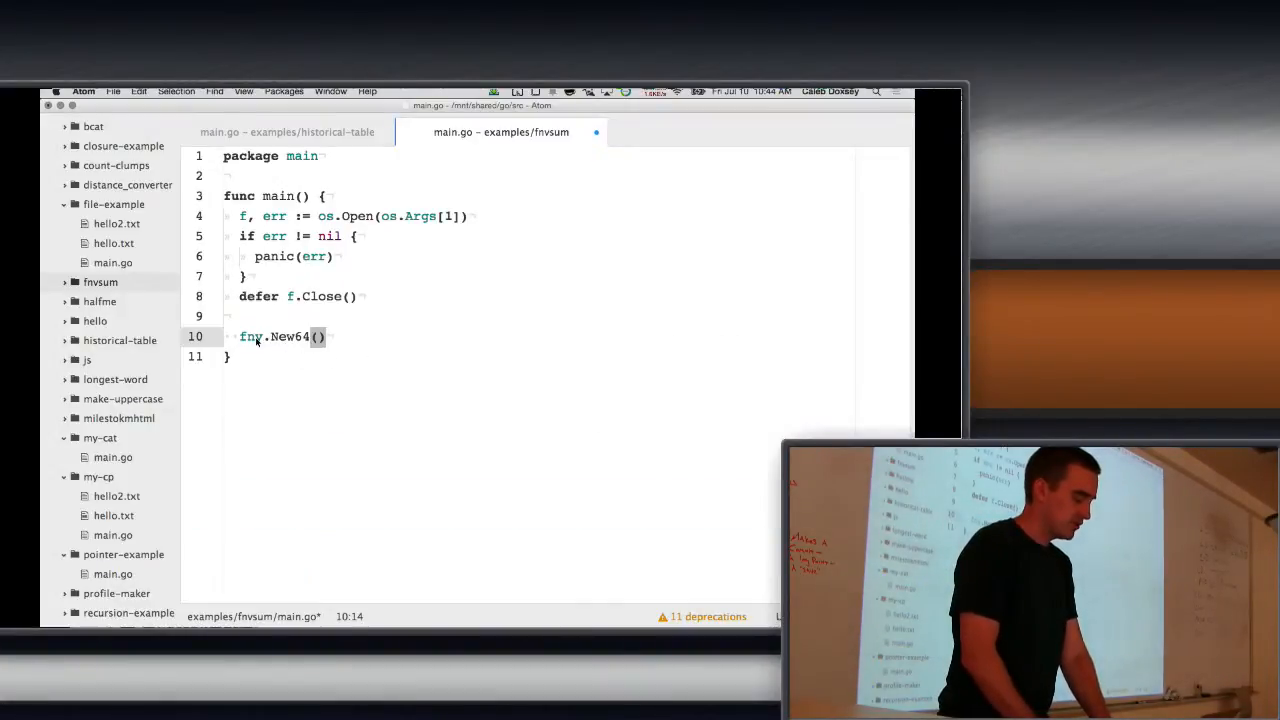
# Step: Add h := fnv.New64(), io.Copy(h, f) and fmt.Println(h.Sum(nil)) to main
pyautogui.write('h :=')
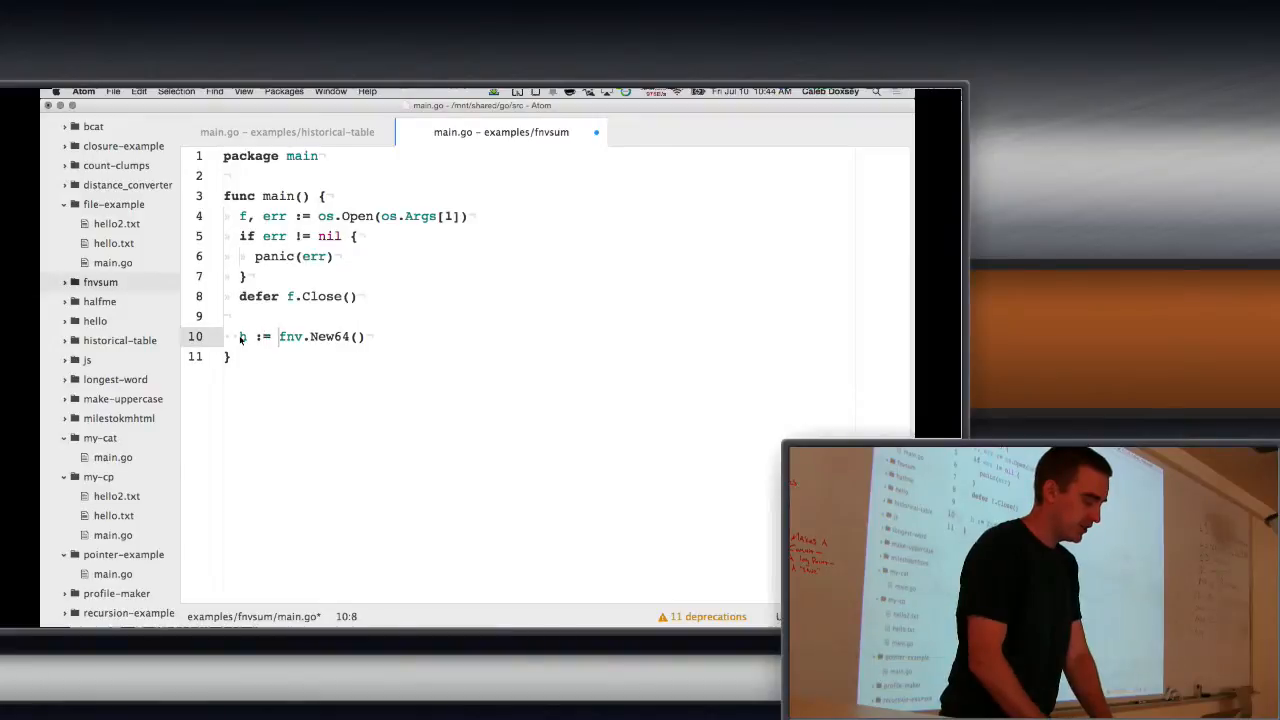
pyautogui.press('Enter')
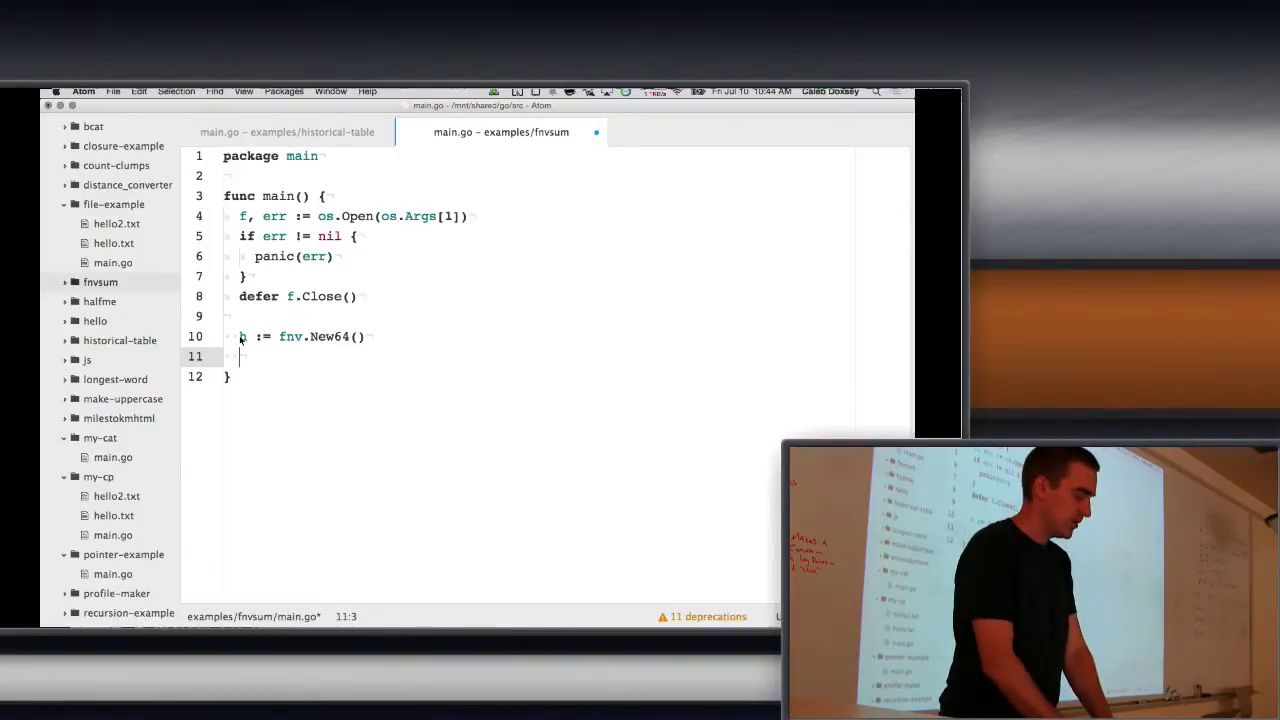
pyautogui.write('io.Coy')
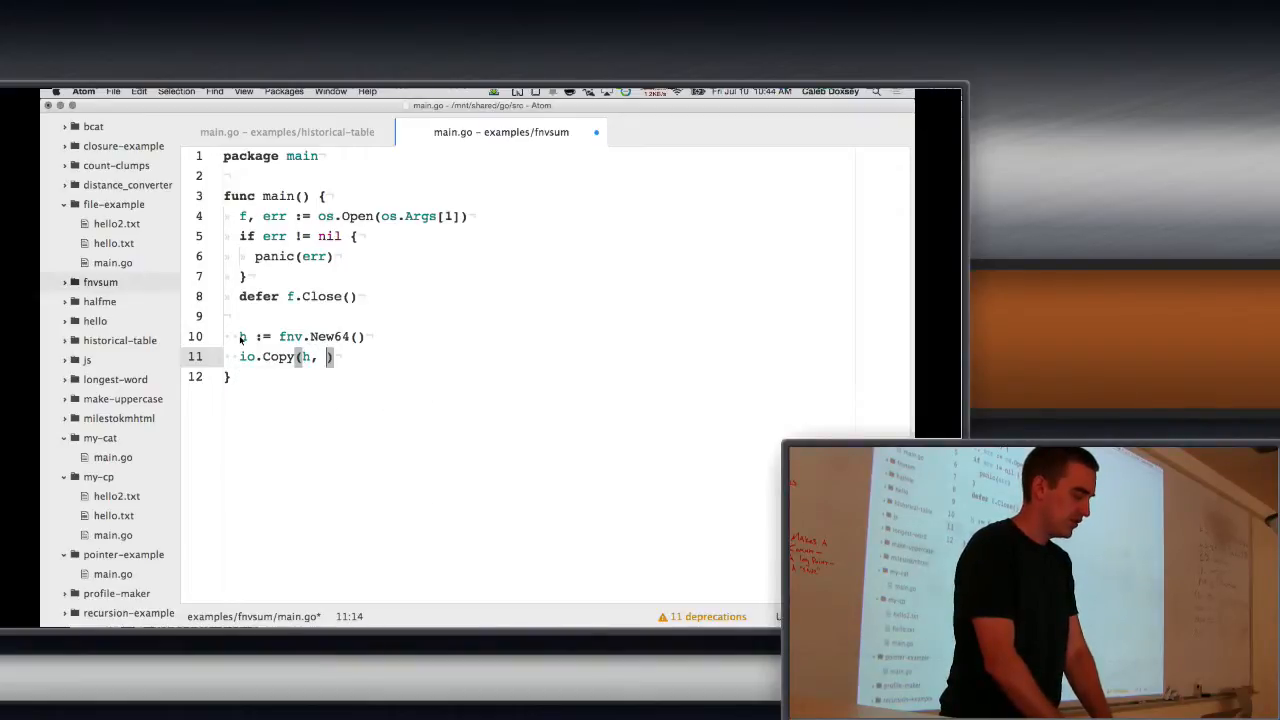
pyautogui.write('f')
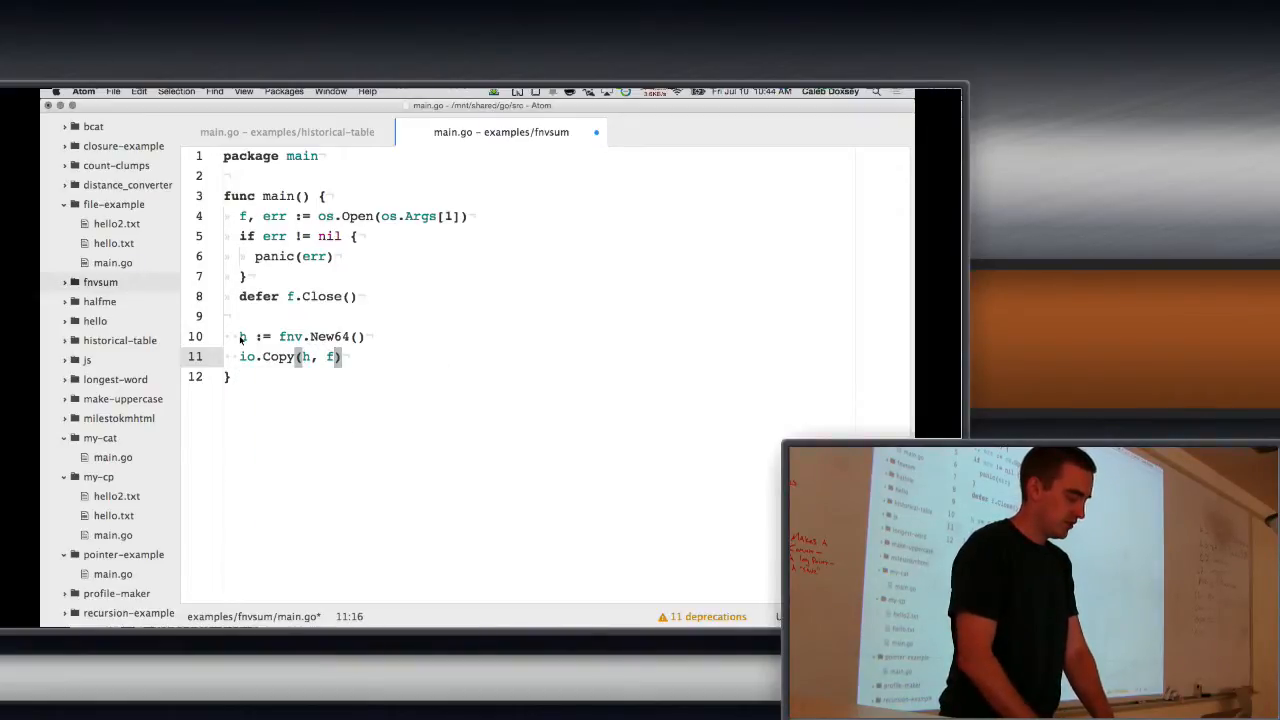
pyautogui.write('return')
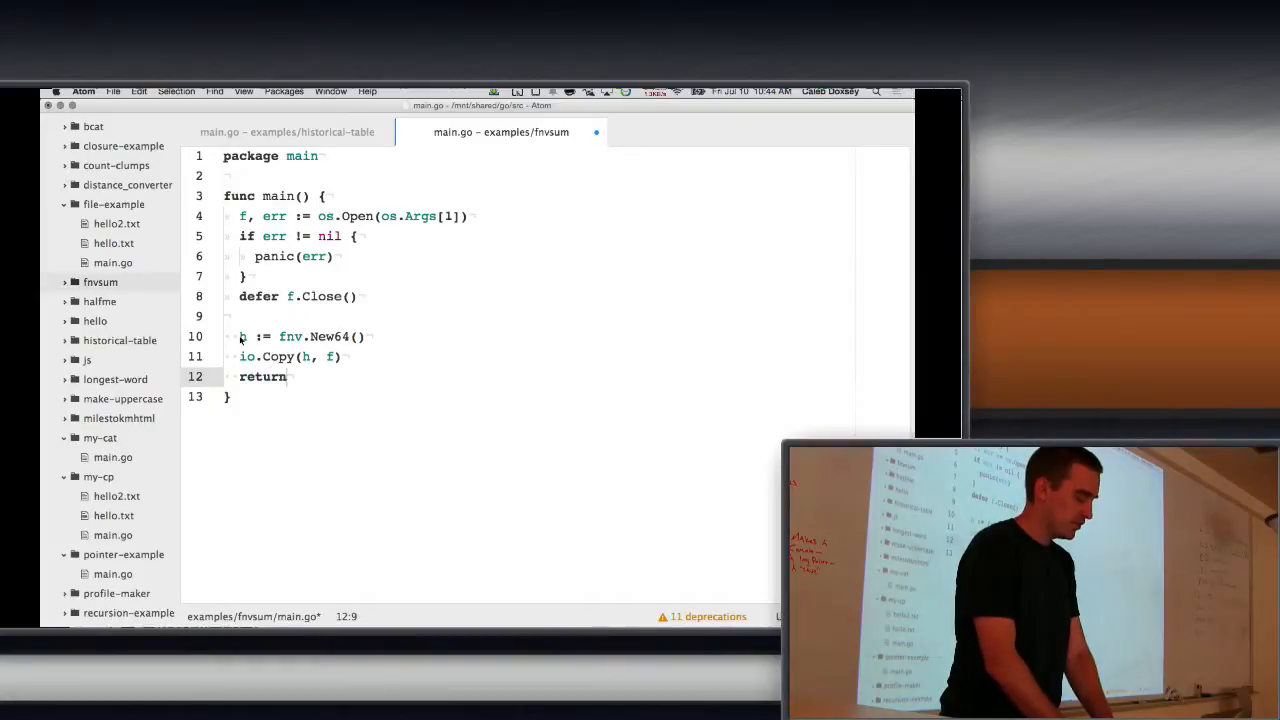
pyautogui.write('fmt.Println(h.Sum(nil')
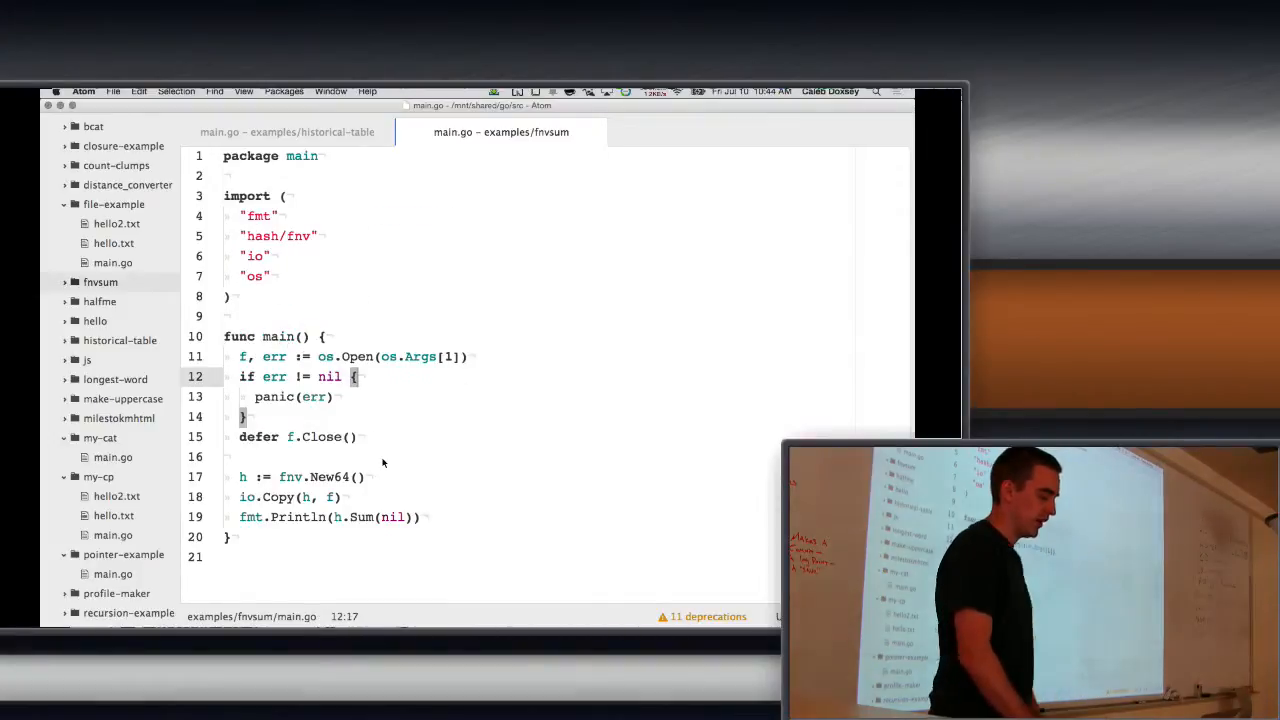
pyautogui.click(308, 497)
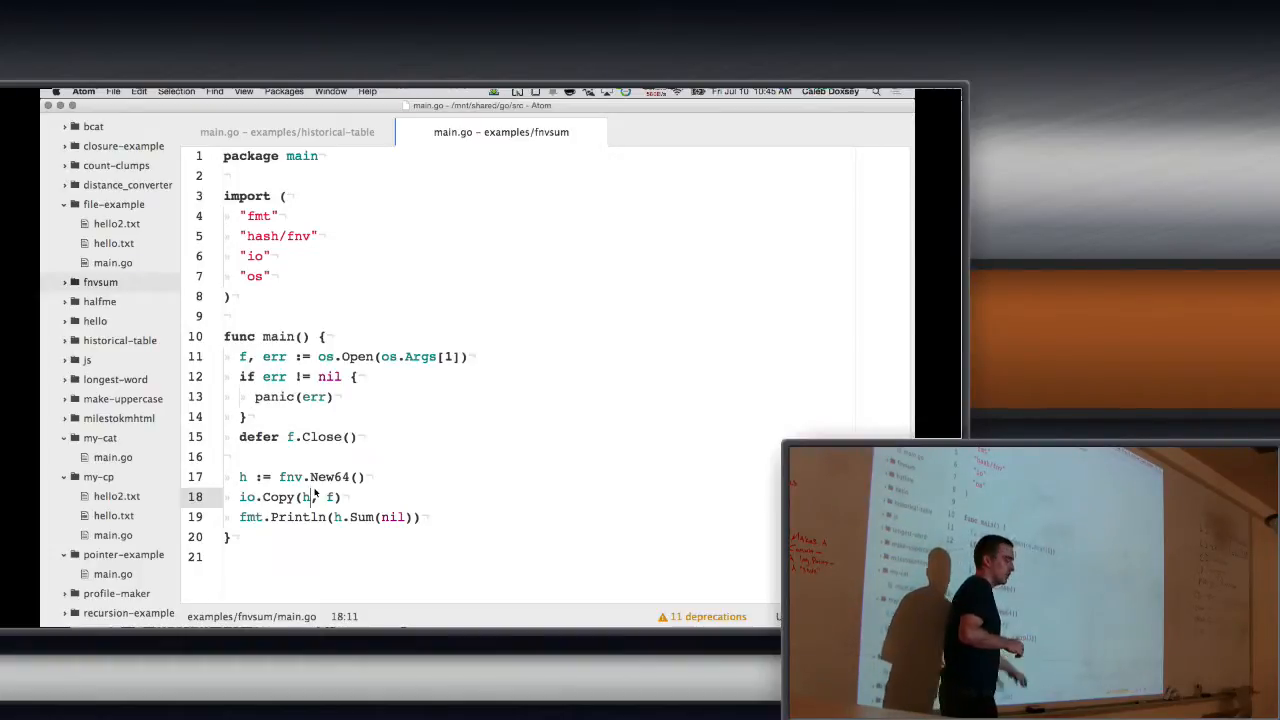
pyautogui.moveTo(351, 535)
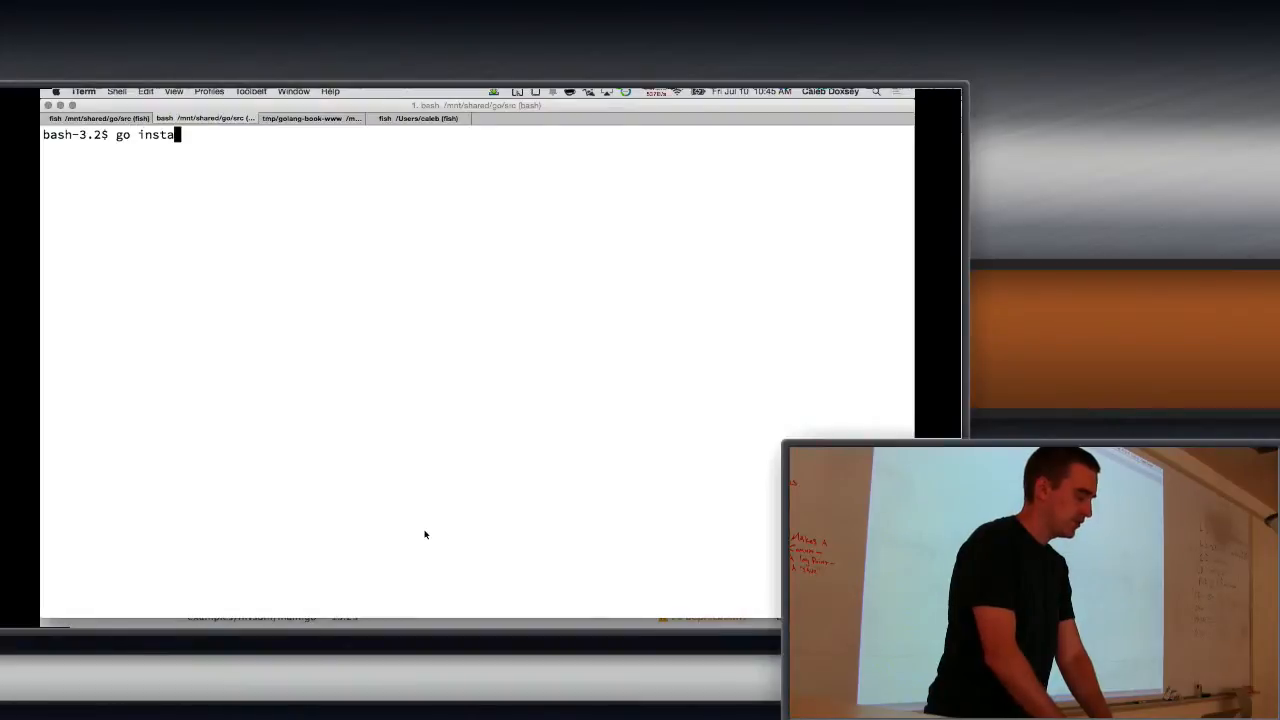
# Step: Run fnvsum main.go in iTerm after go install
pyautogui.write('fnvsum')
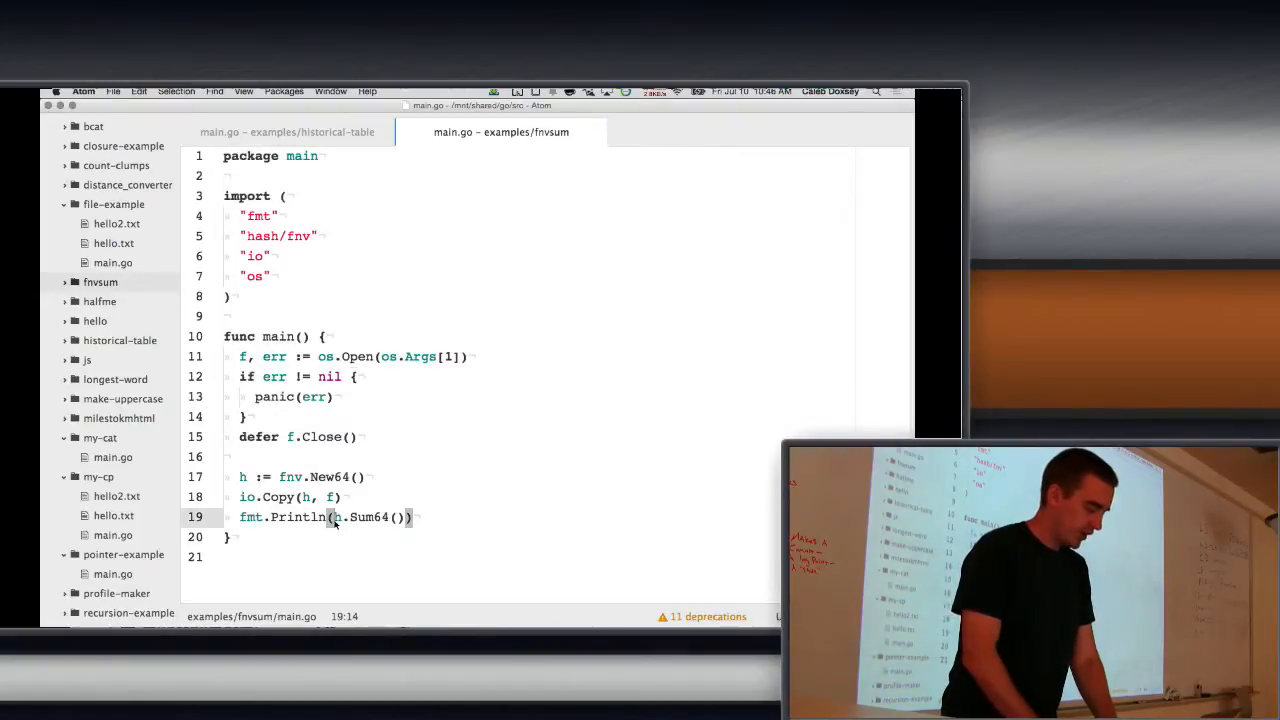
# Step: Print "The Sum Is:" followed by h.Sum64() instead of h.Sum(nil)
pyautogui.write('"The Sum Is:",')
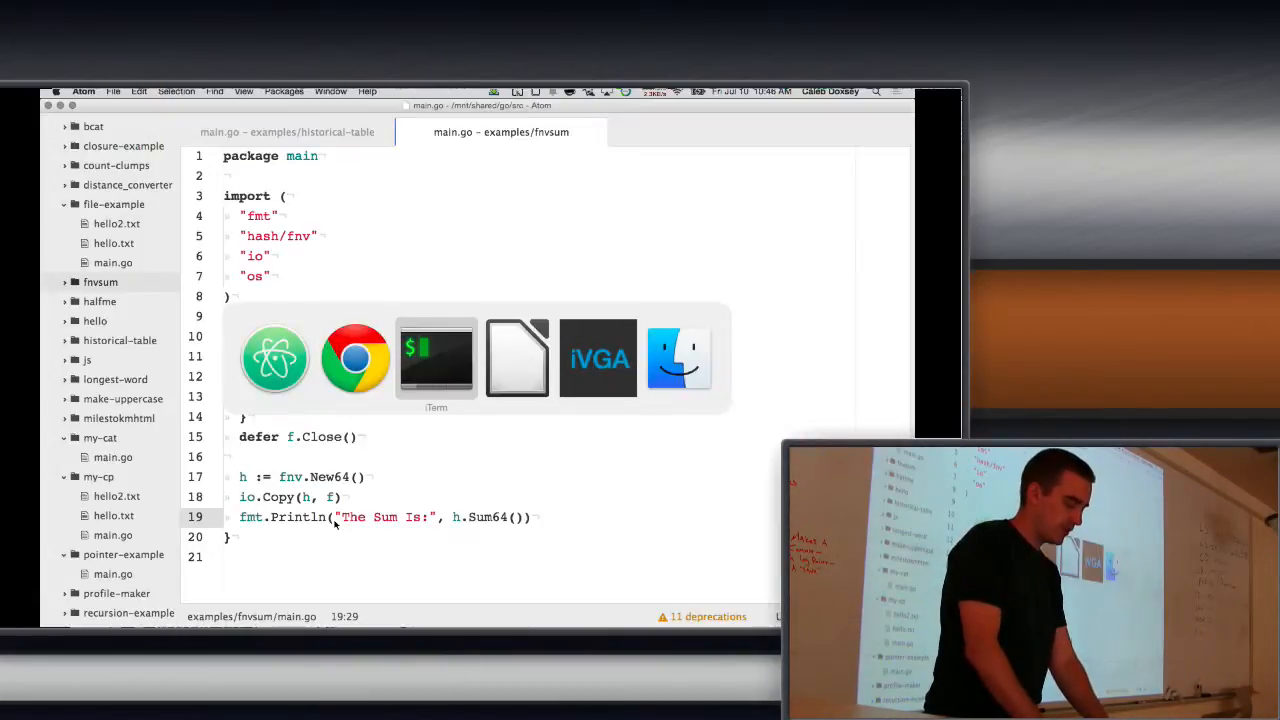
# Step: Rerun go install and fnvsum main.go in iTerm, then switch to Chrome
pyautogui.click(436, 358)
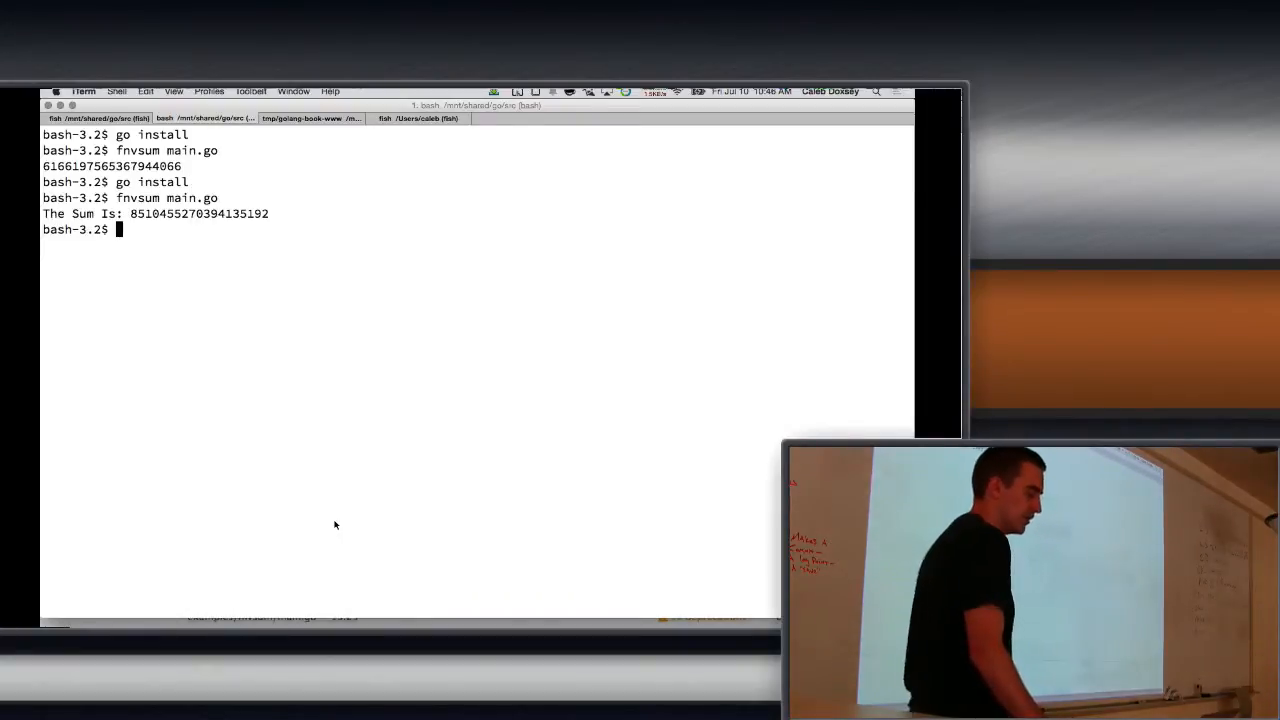
pyautogui.moveTo(210, 344)
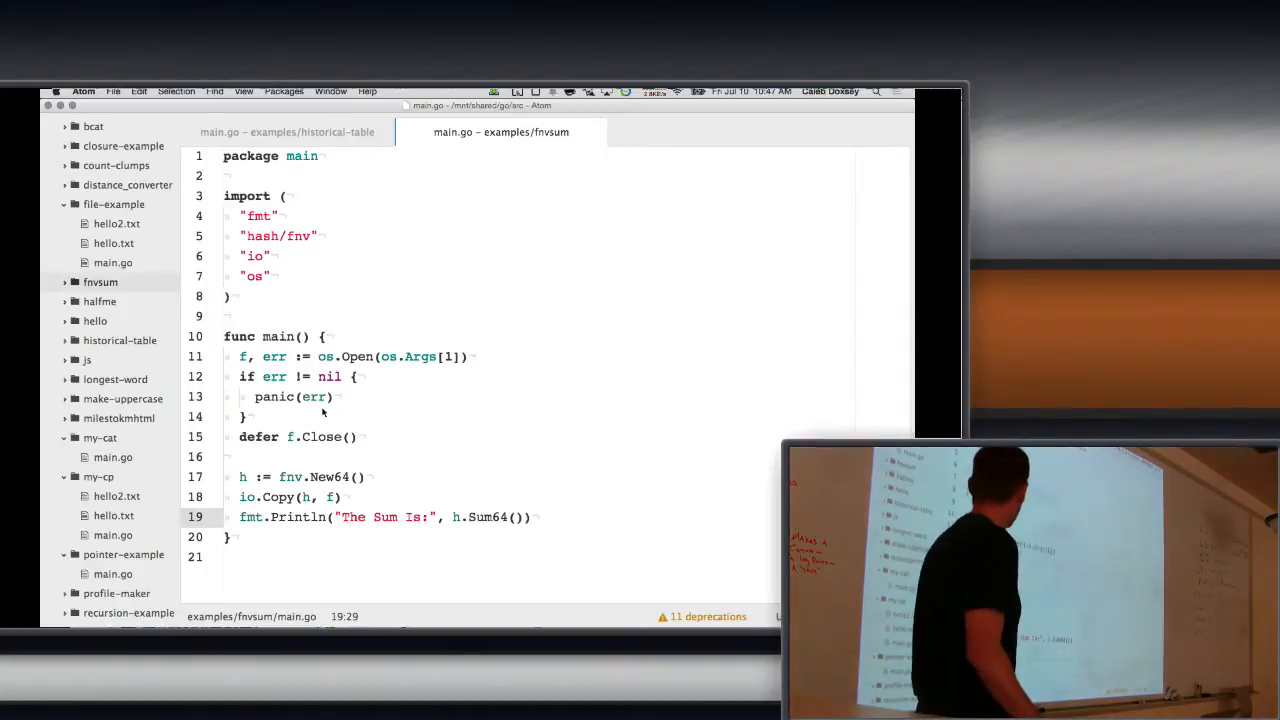
pyautogui.press('Cmd+Tab')
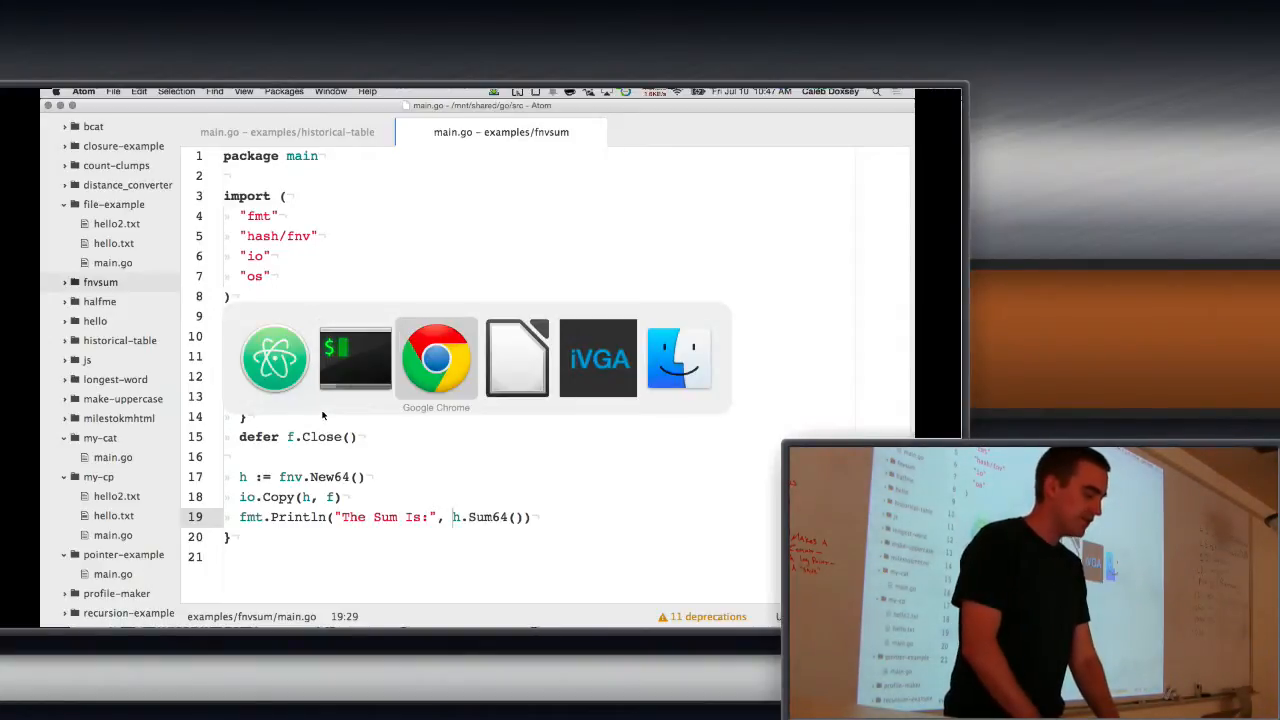
pyautogui.click(436, 358)
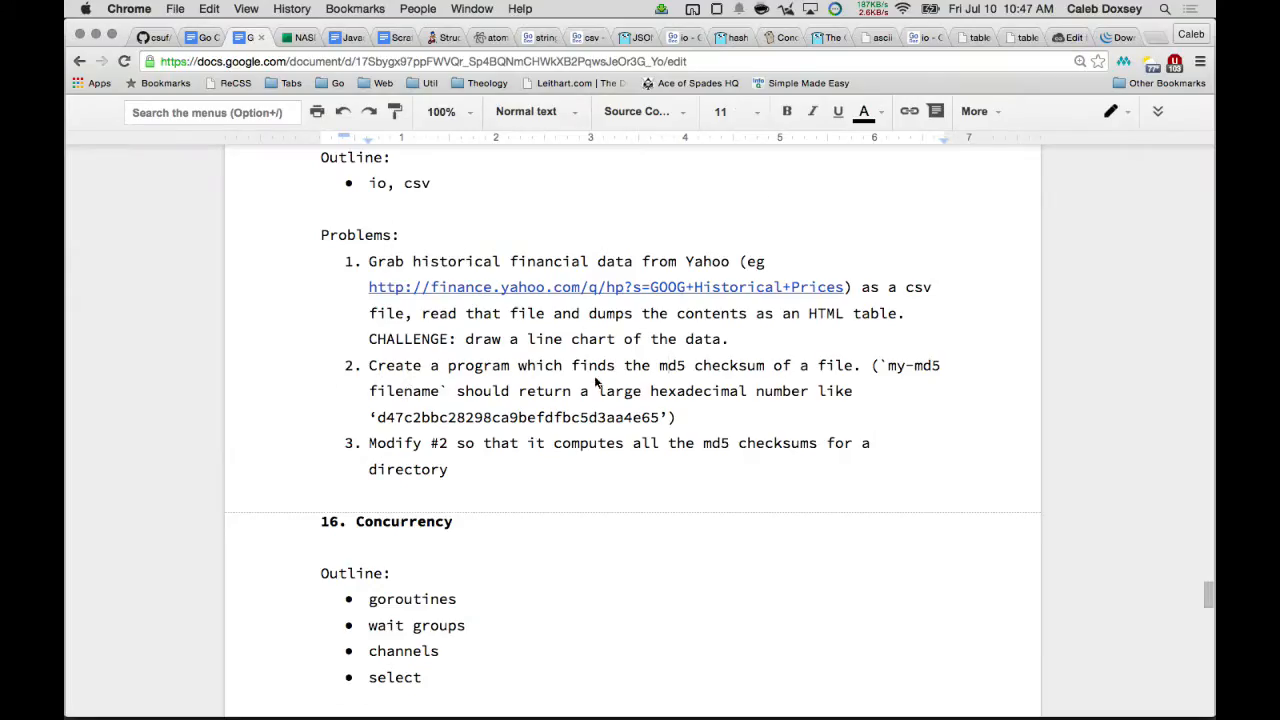
pyautogui.moveTo(882, 377)
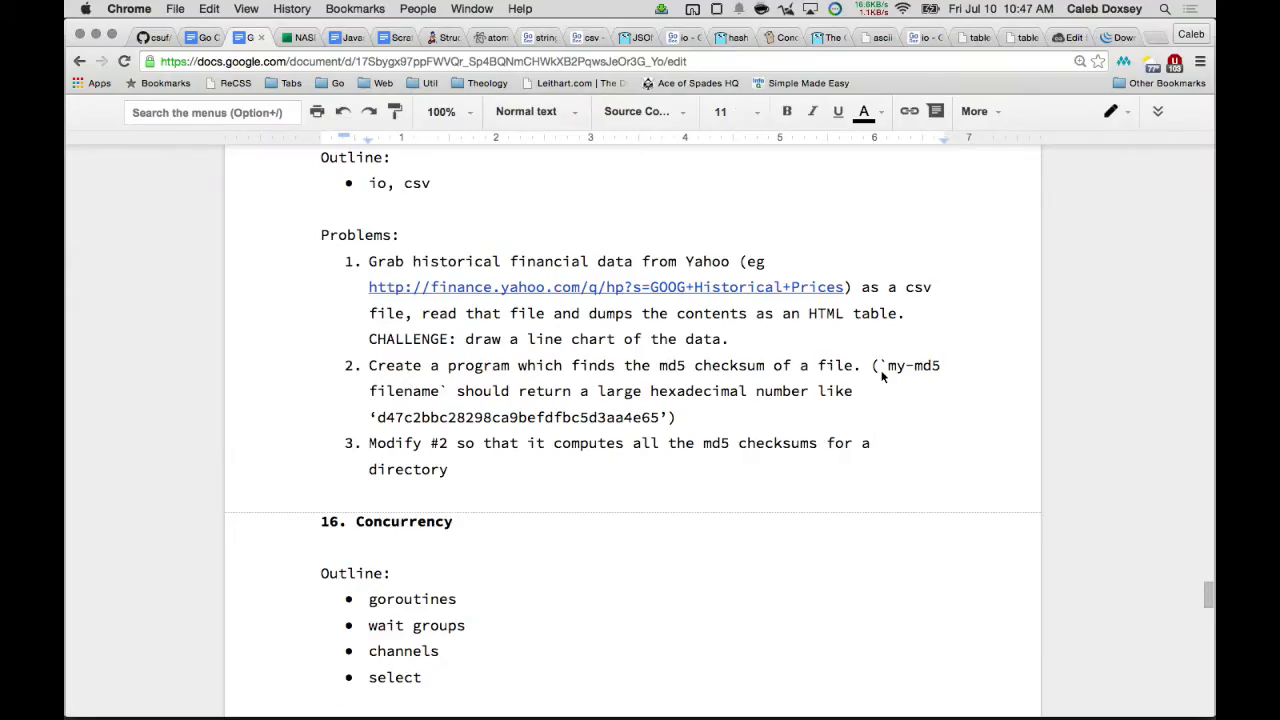
# Step: Select "my-md5 filename` should return a large hexadecimal number like" in problem 2
pyautogui.moveTo(887, 365); pyautogui.dragTo(853, 391)
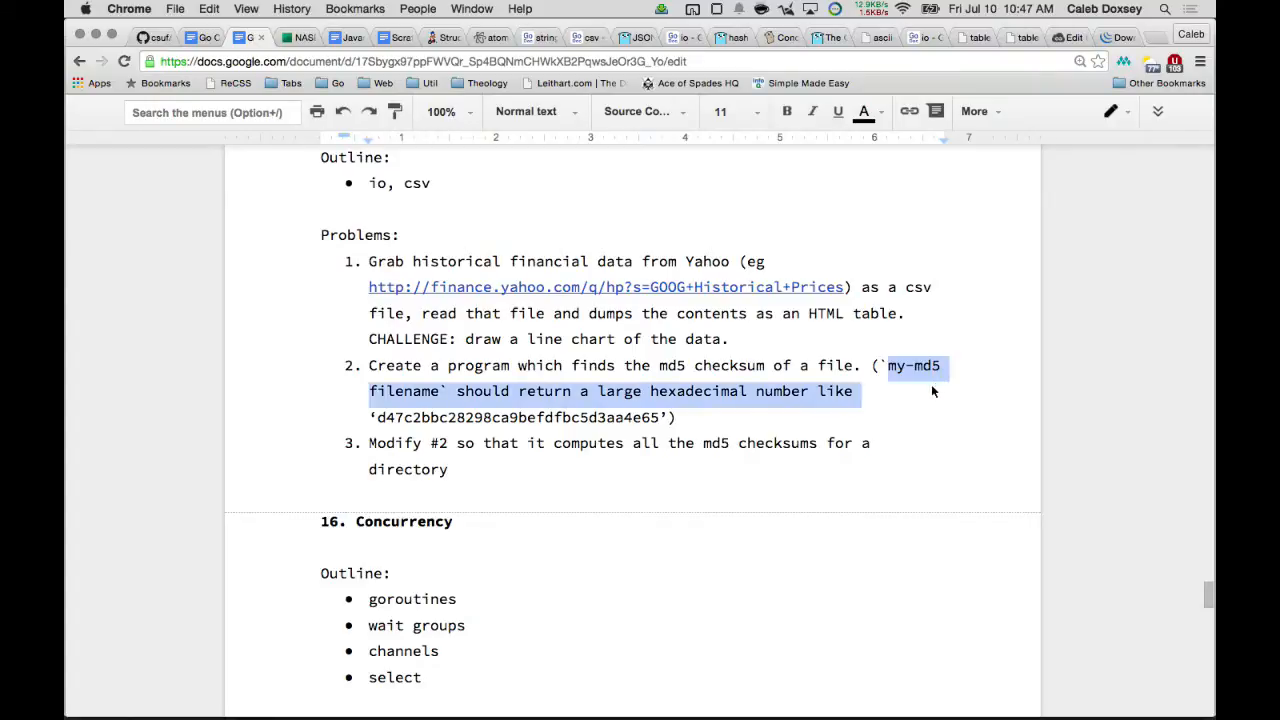